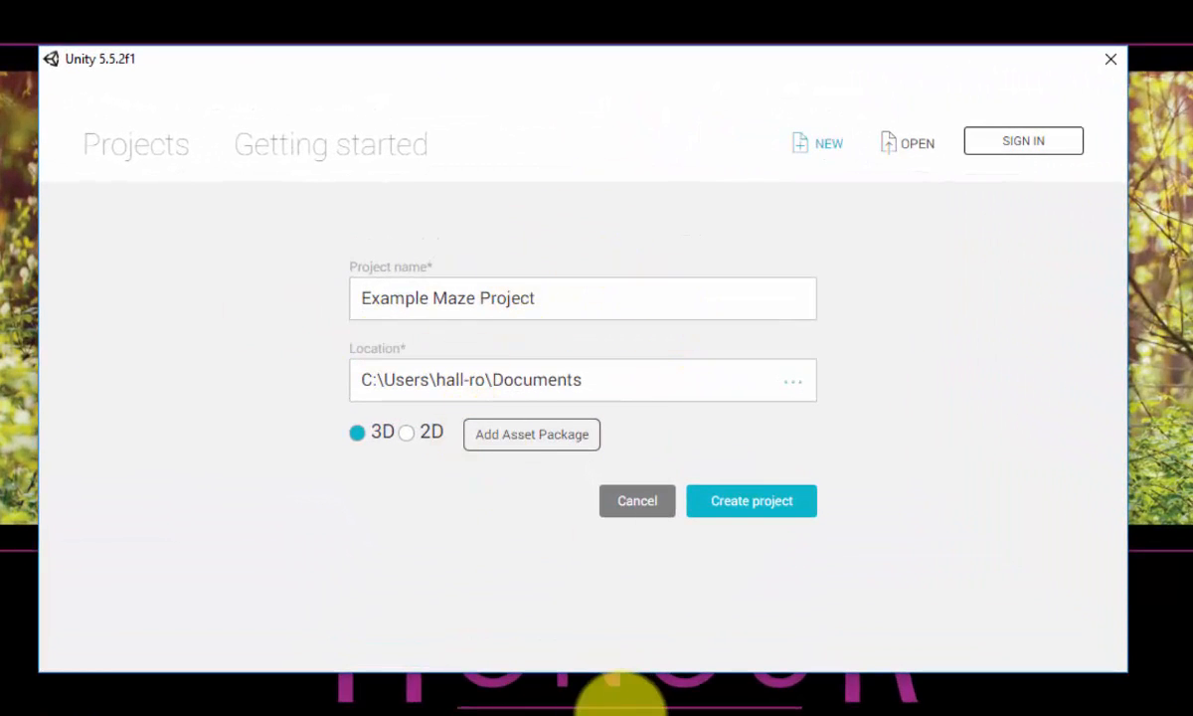
mouse_move(203, 298)
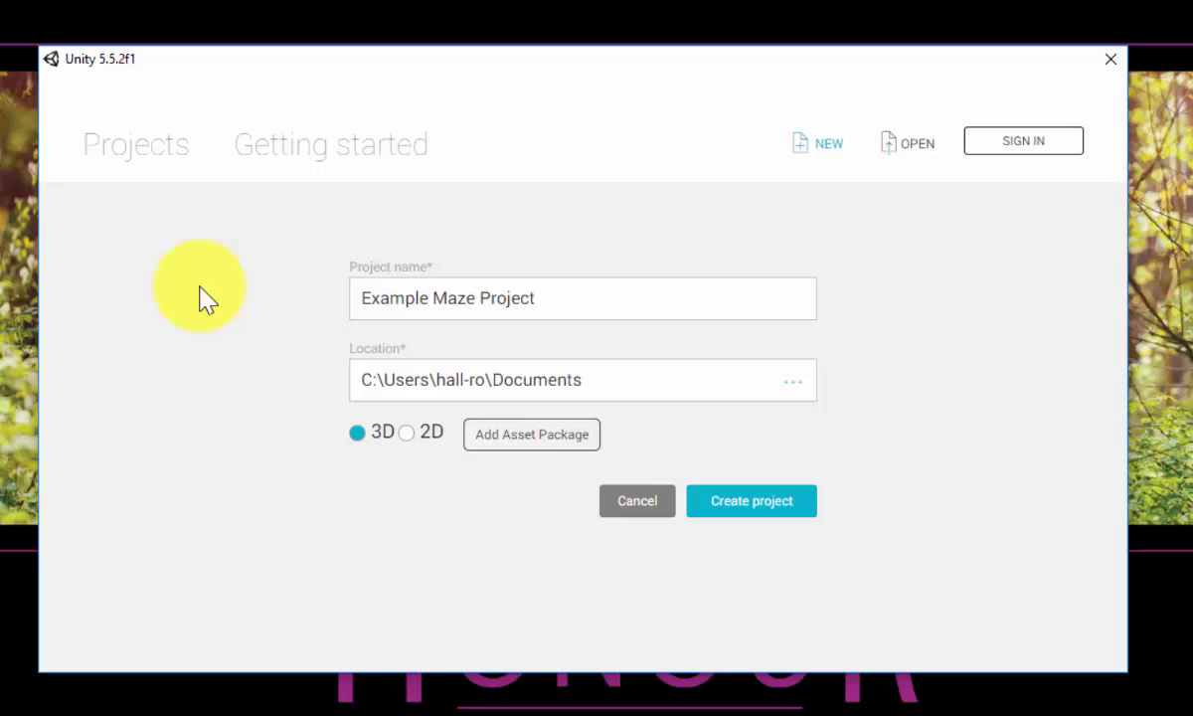
mouse_move(258, 386)
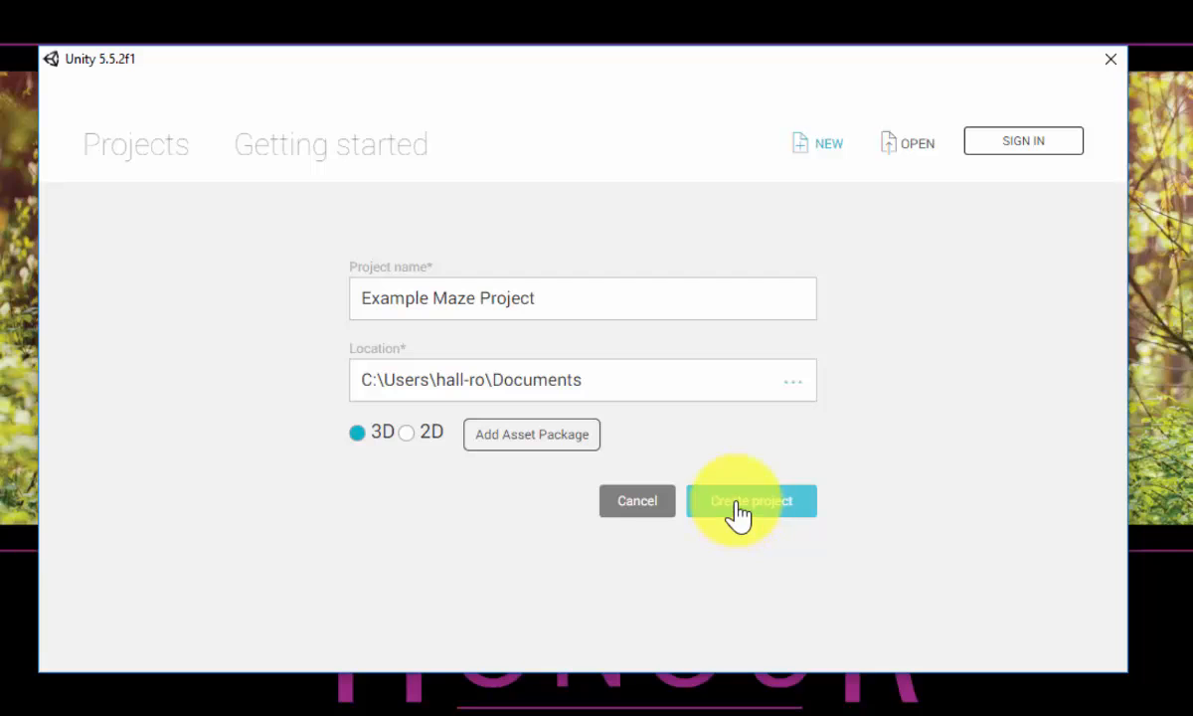
Create the 3D project 'Example Maze Project' and land in its empty default scene
left_click(752, 502)
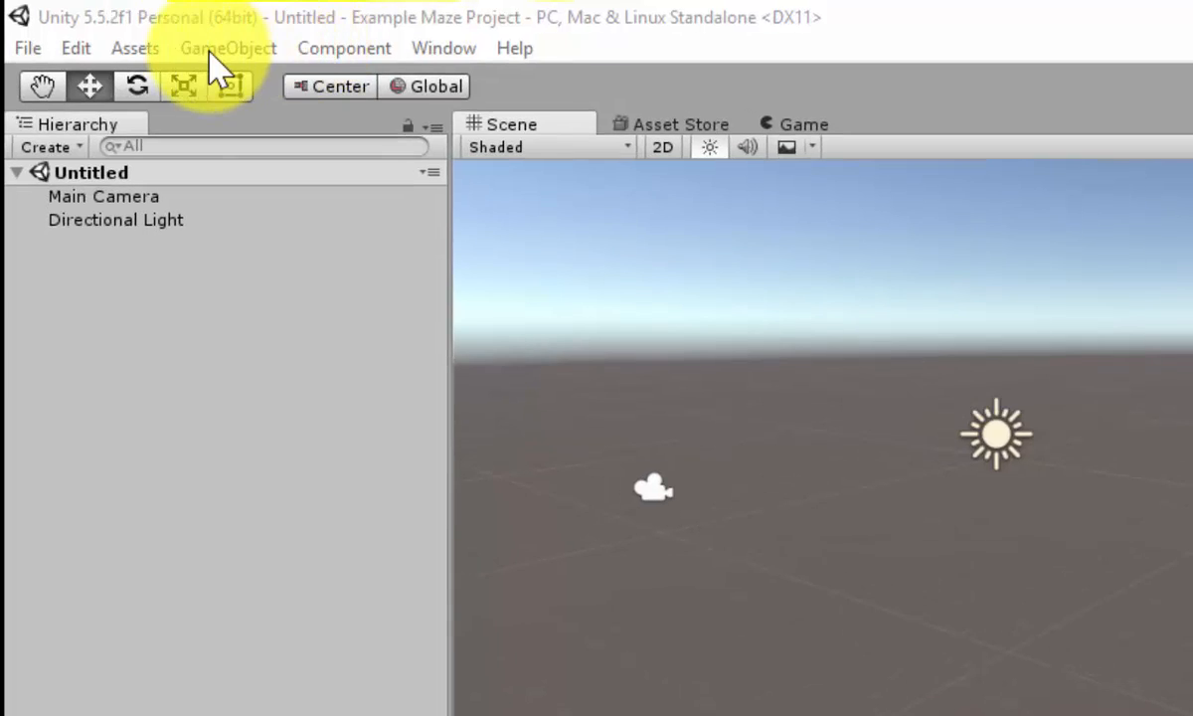
Add a Terrain object to the scene from the GameObject 3D Object menu
left_click(227, 47)
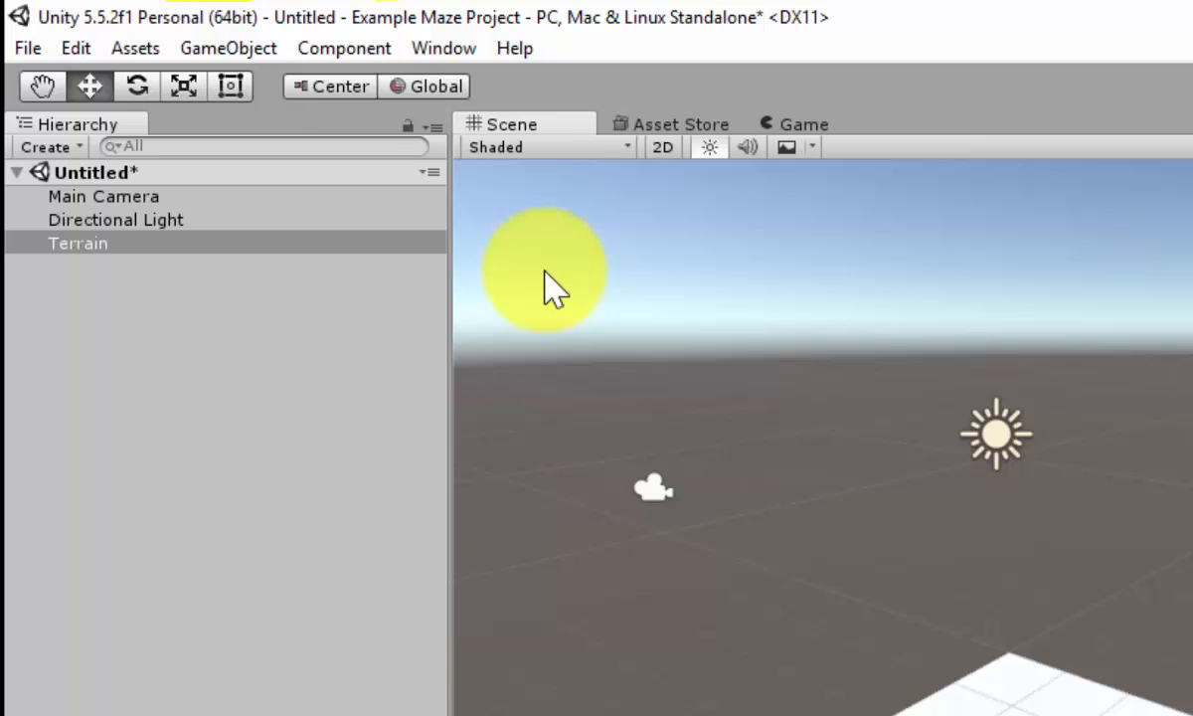
left_click(226, 48)
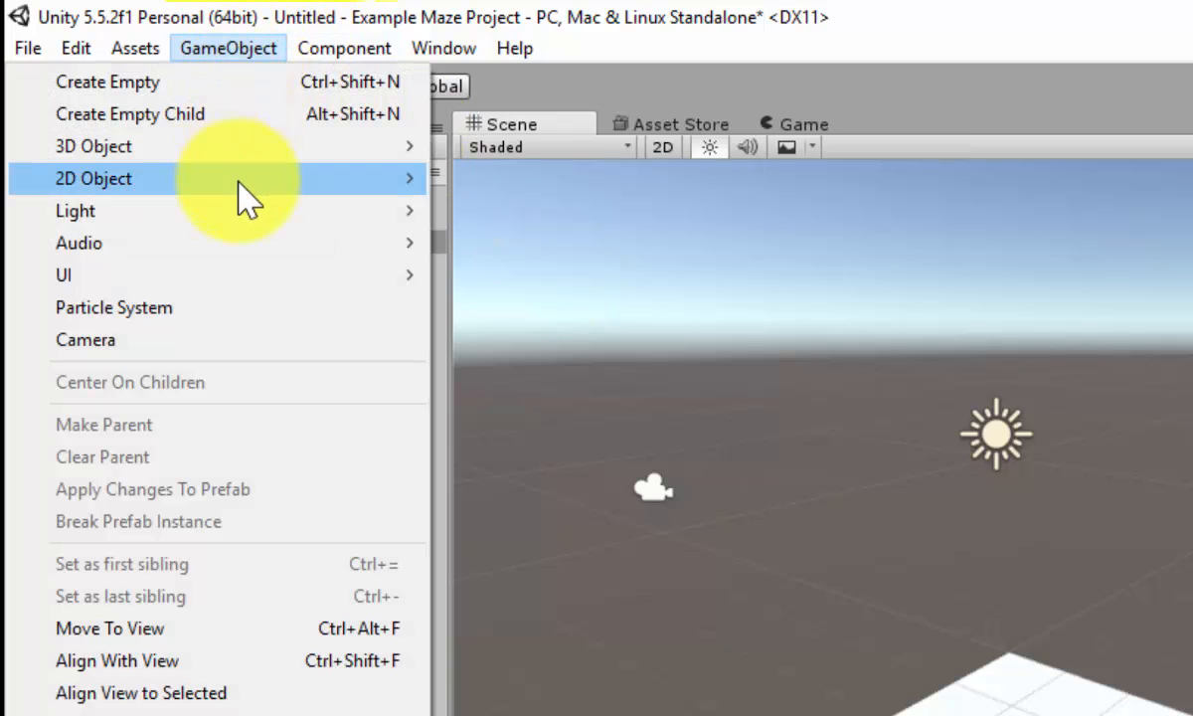
mouse_move(94, 147)
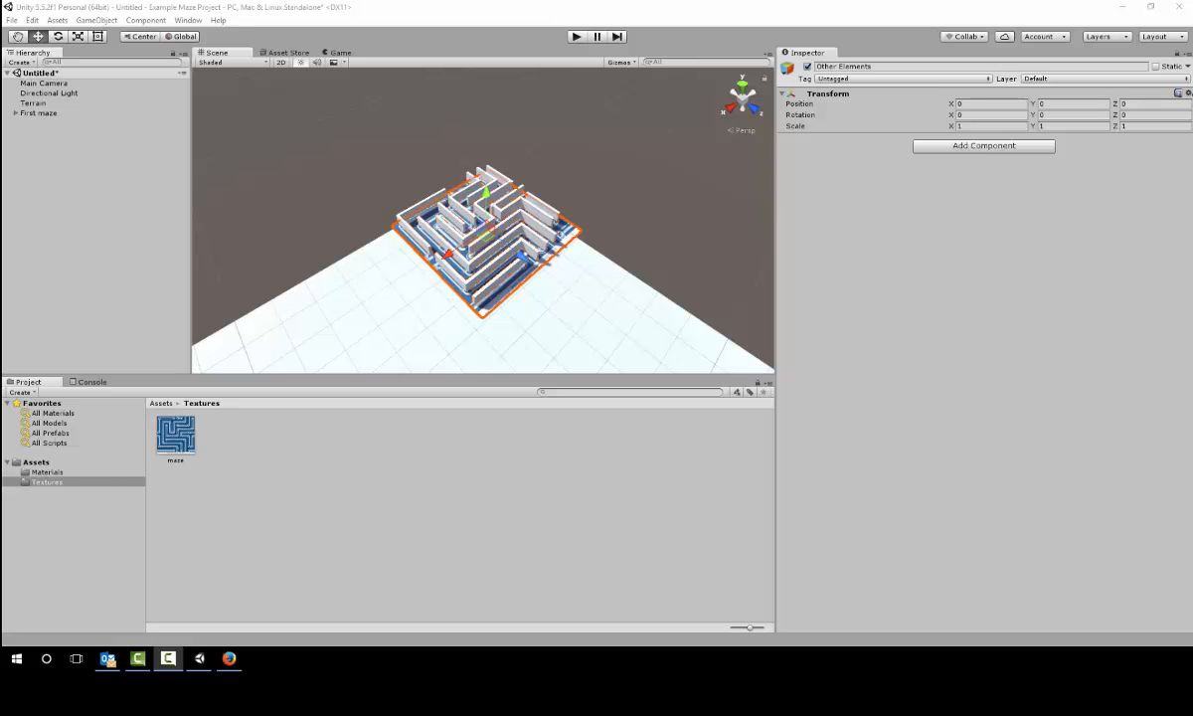
mouse_move(19, 119)
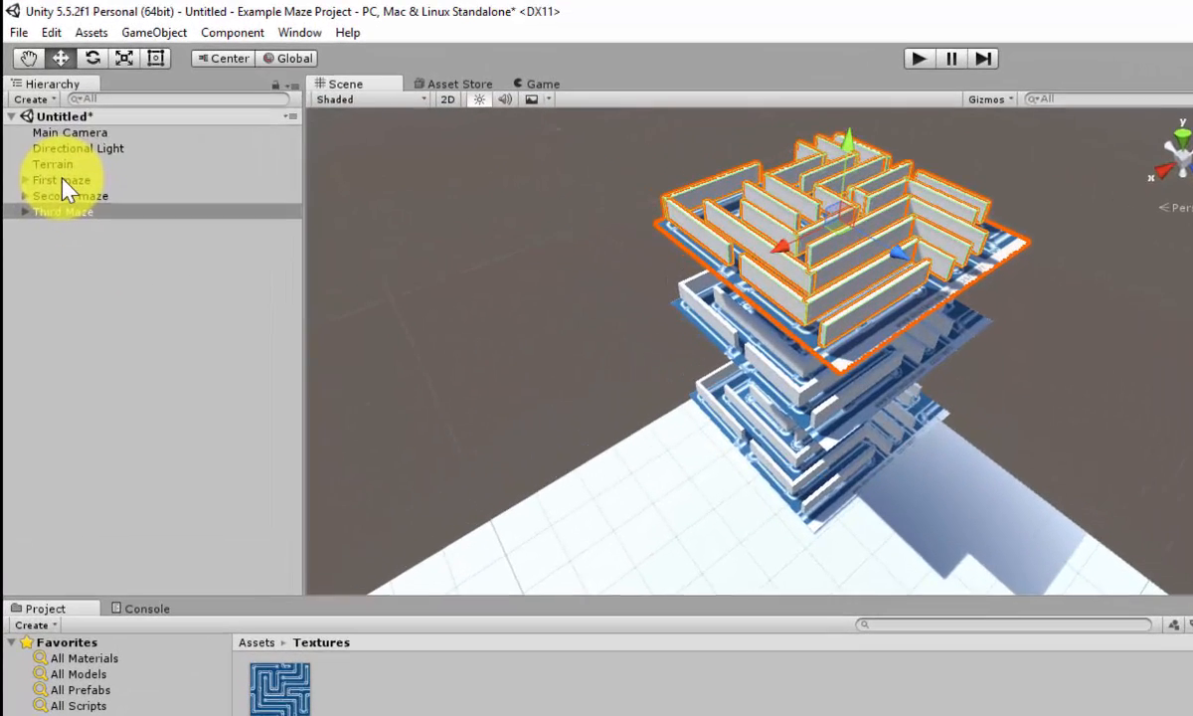
Select one of the stacked maze layers in the Hierarchy
left_click(64, 215)
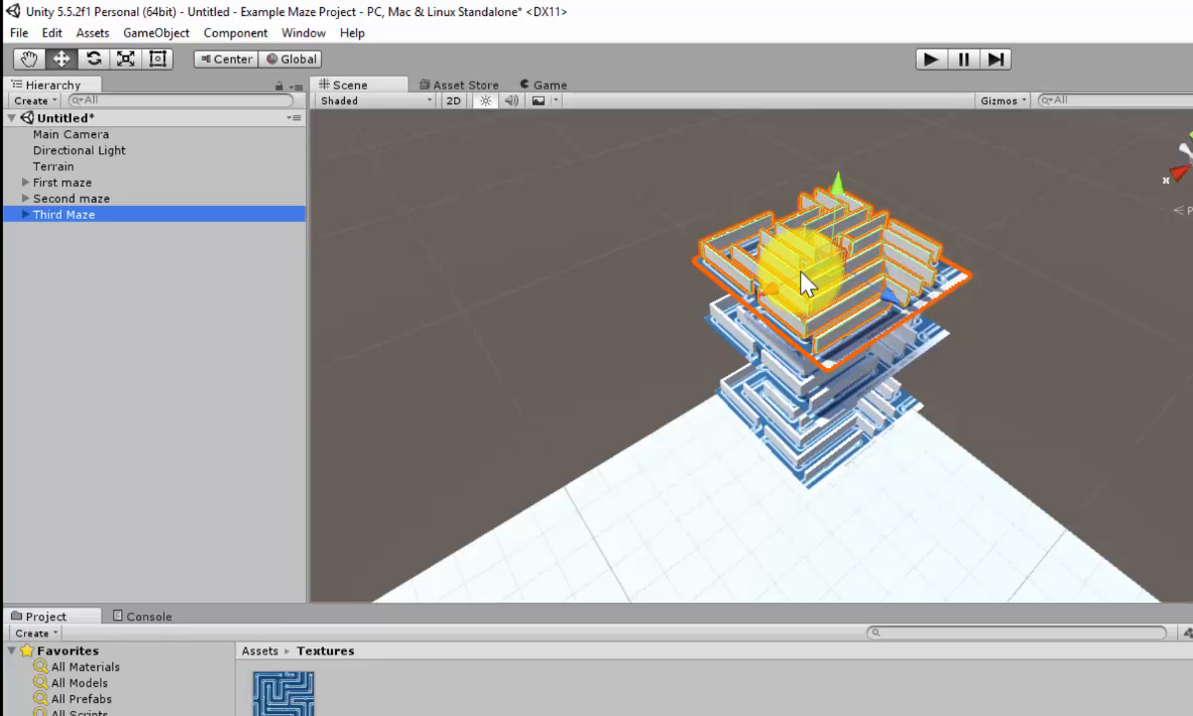
mouse_move(816, 277)
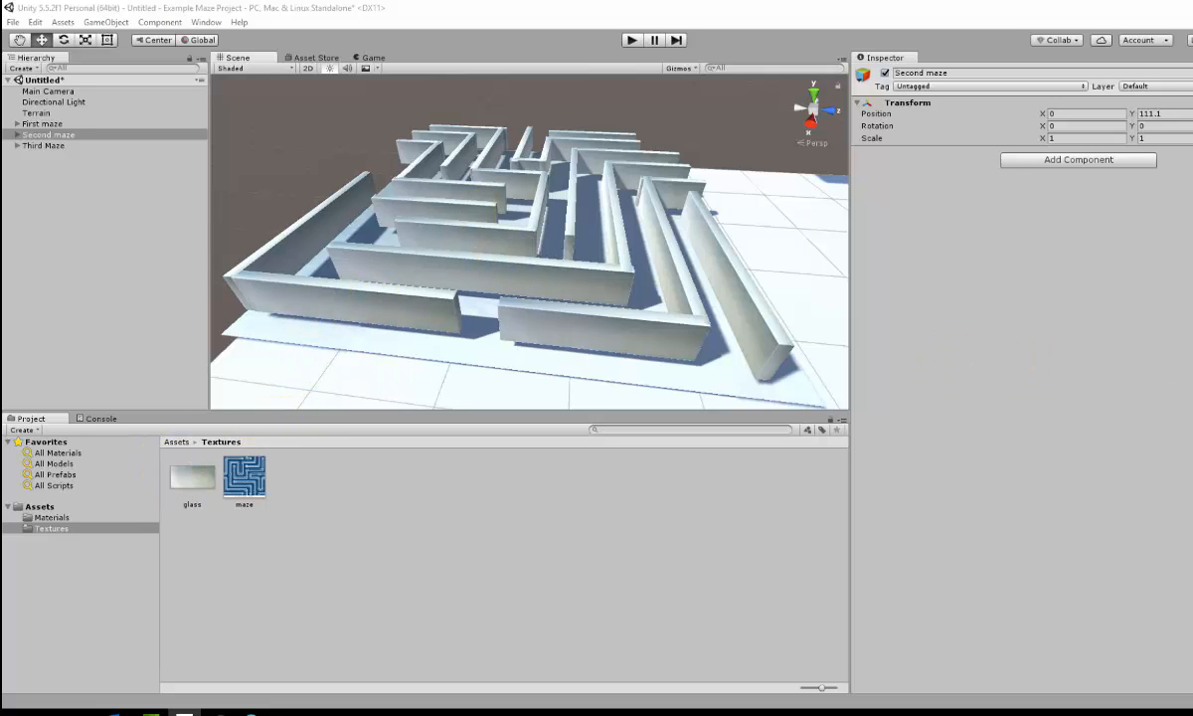
Set the glass material's Rendering Mode to Transparent
left_click(52, 517)
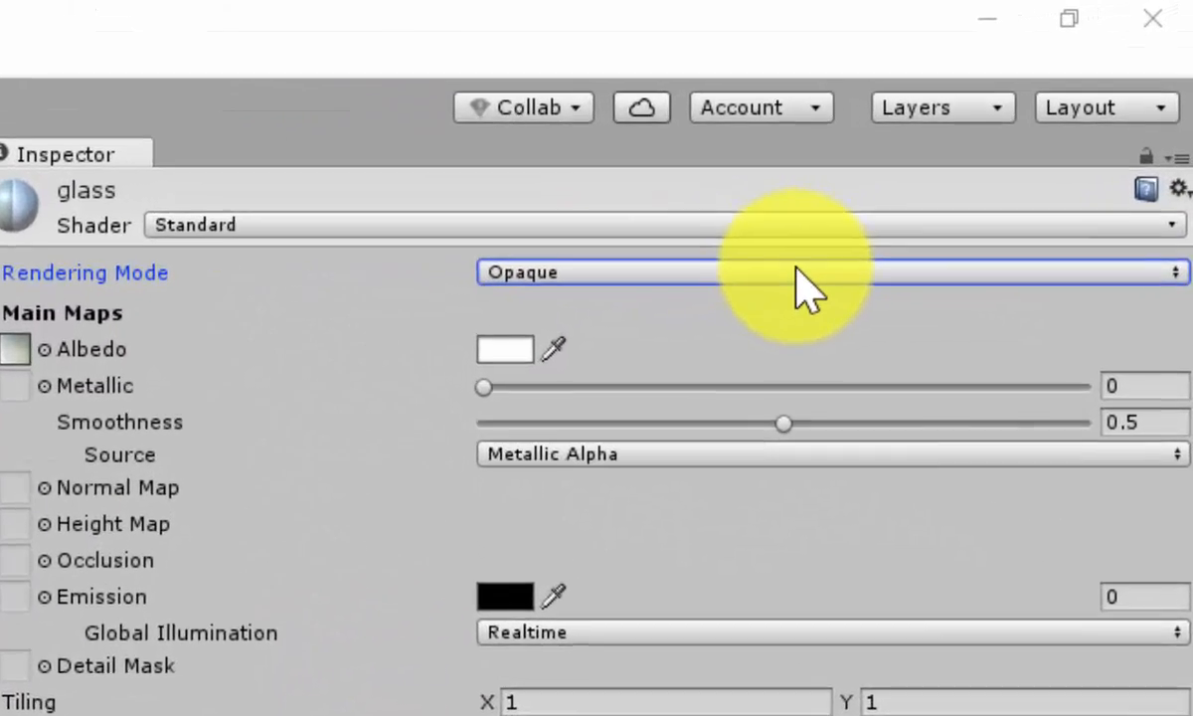
left_click(831, 271)
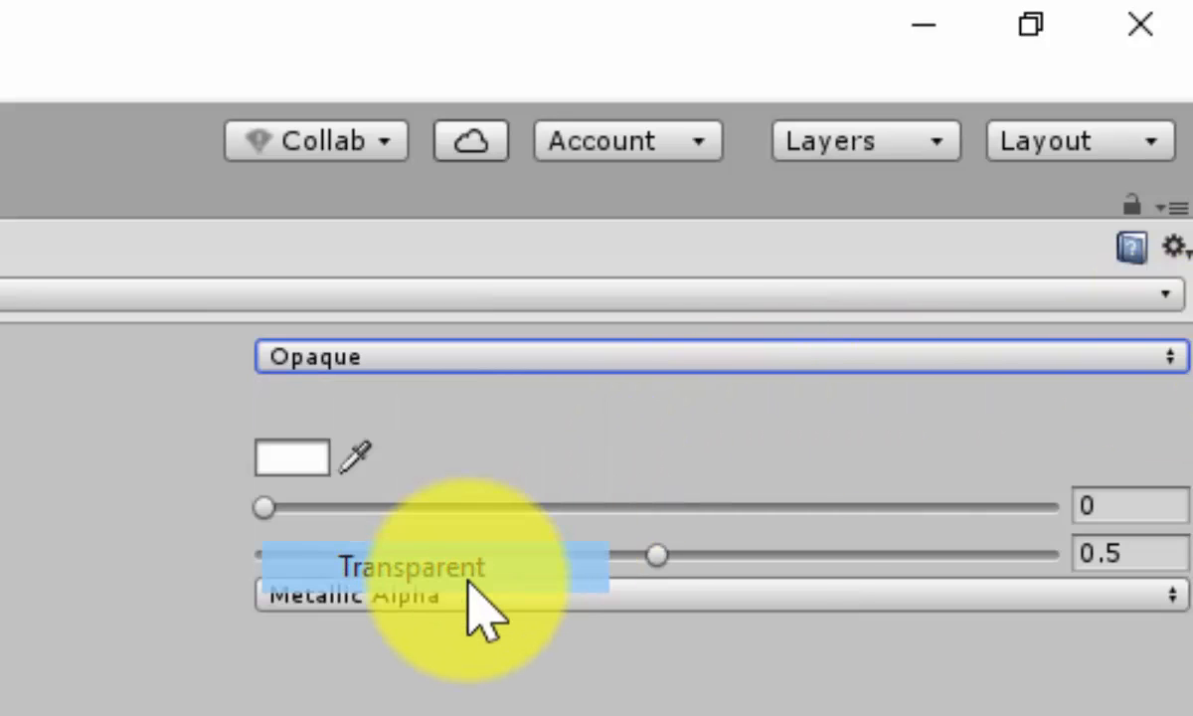
left_click(410, 569)
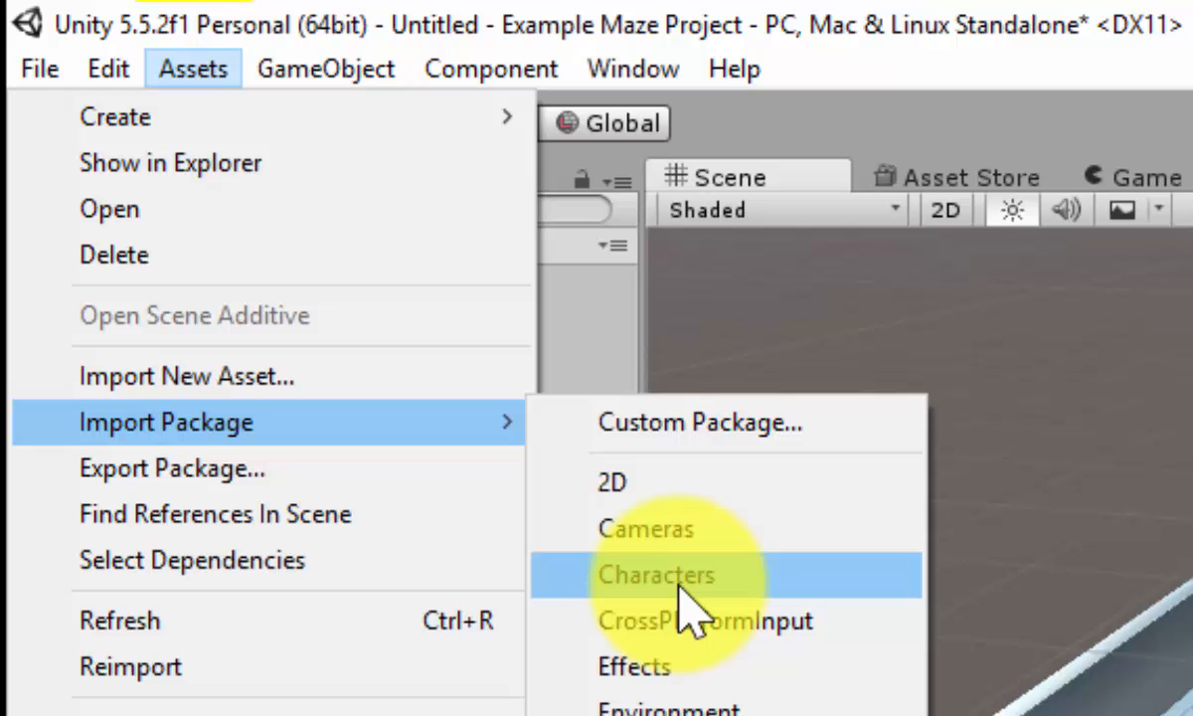
Import the Characters standard package and browse into the Standard Assets folder
left_click(656, 575)
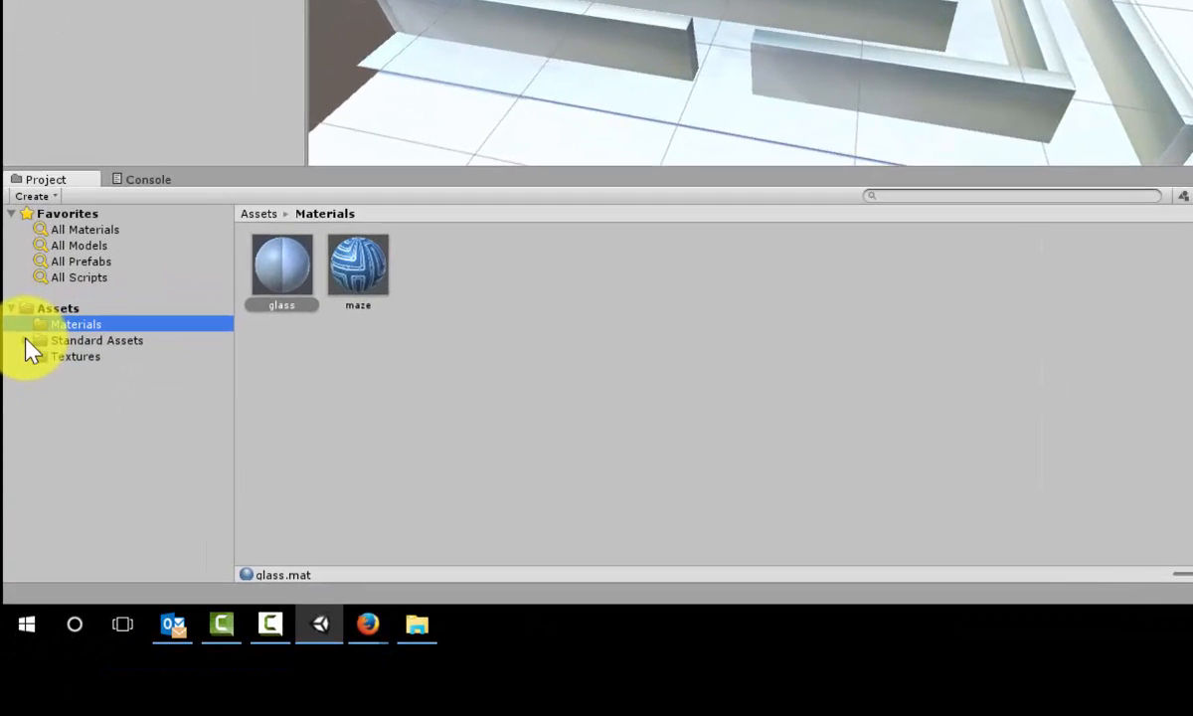
left_click(96, 356)
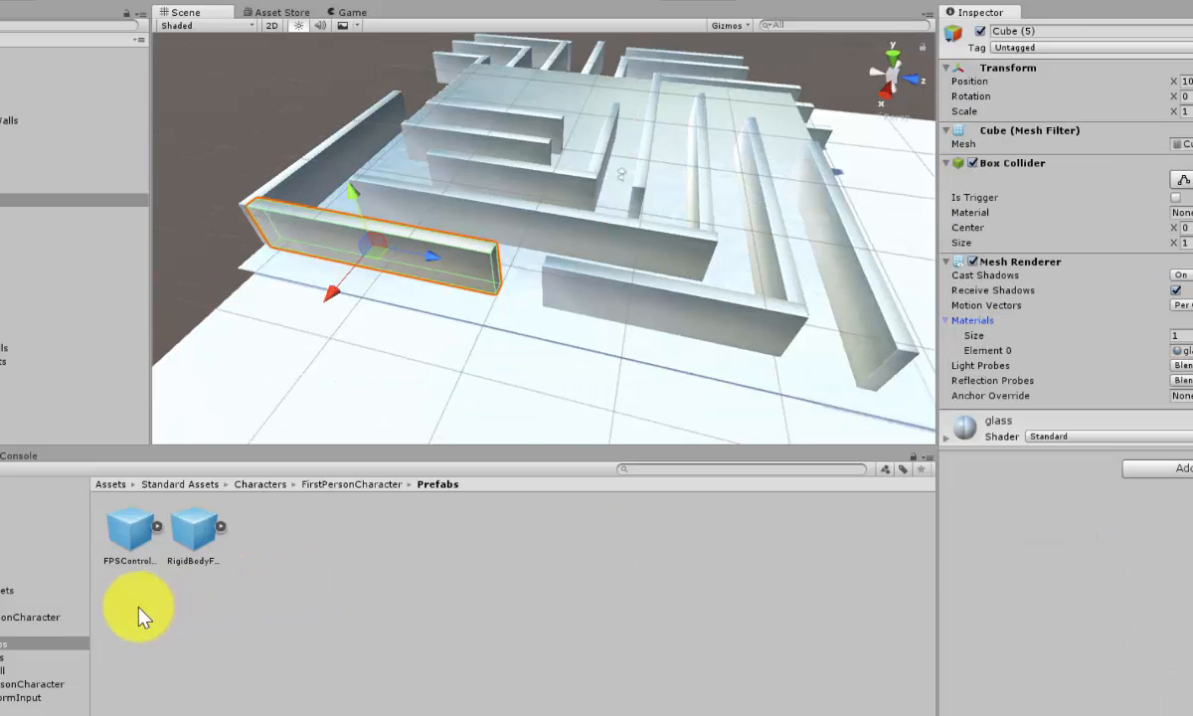
mouse_move(342, 249)
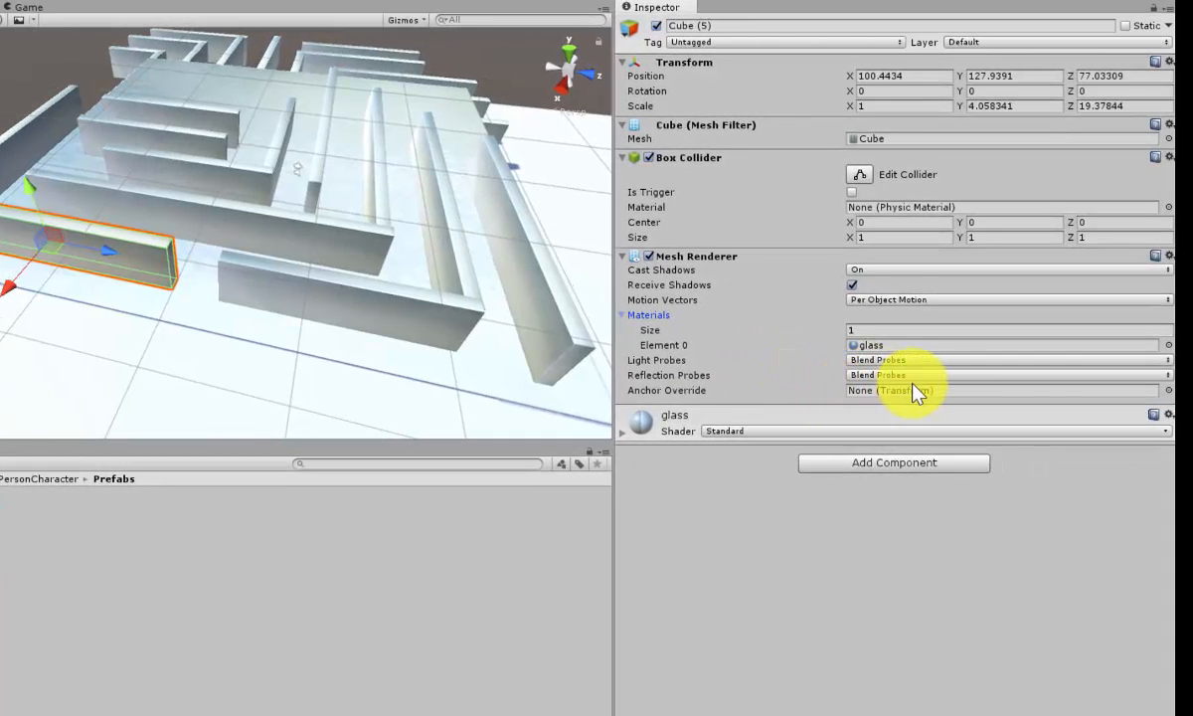
mouse_move(816, 437)
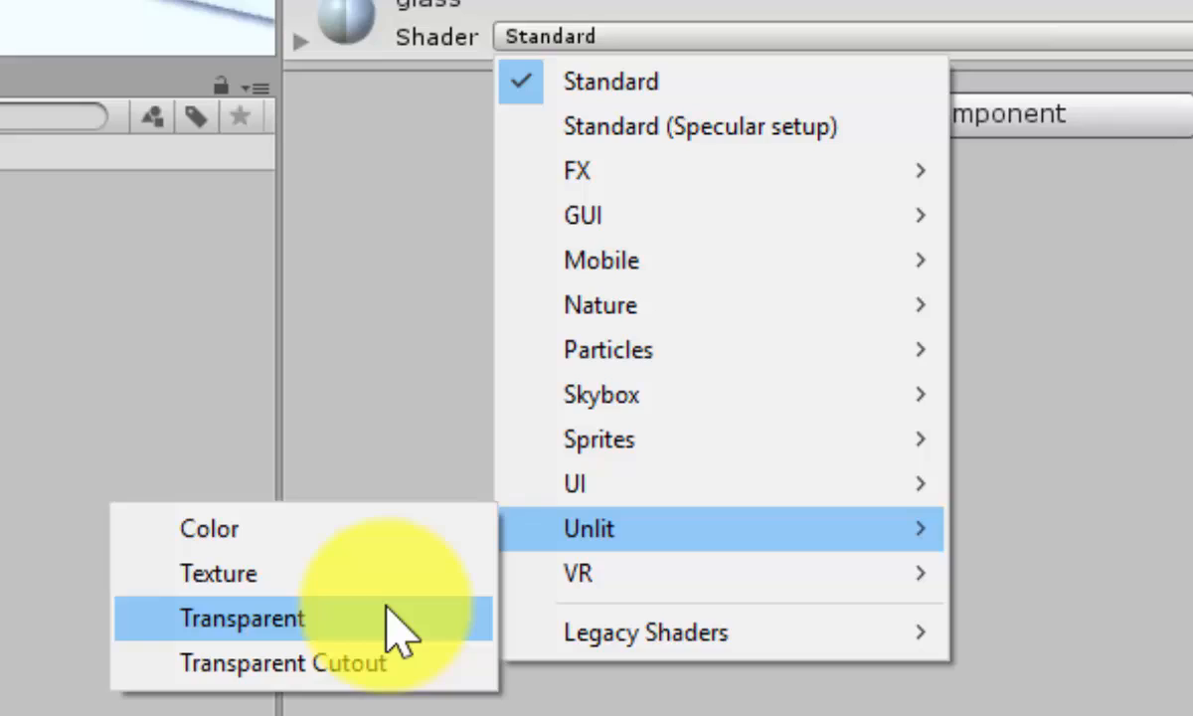
Give the glass wall material the Unlit Transparent shader
left_click(240, 617)
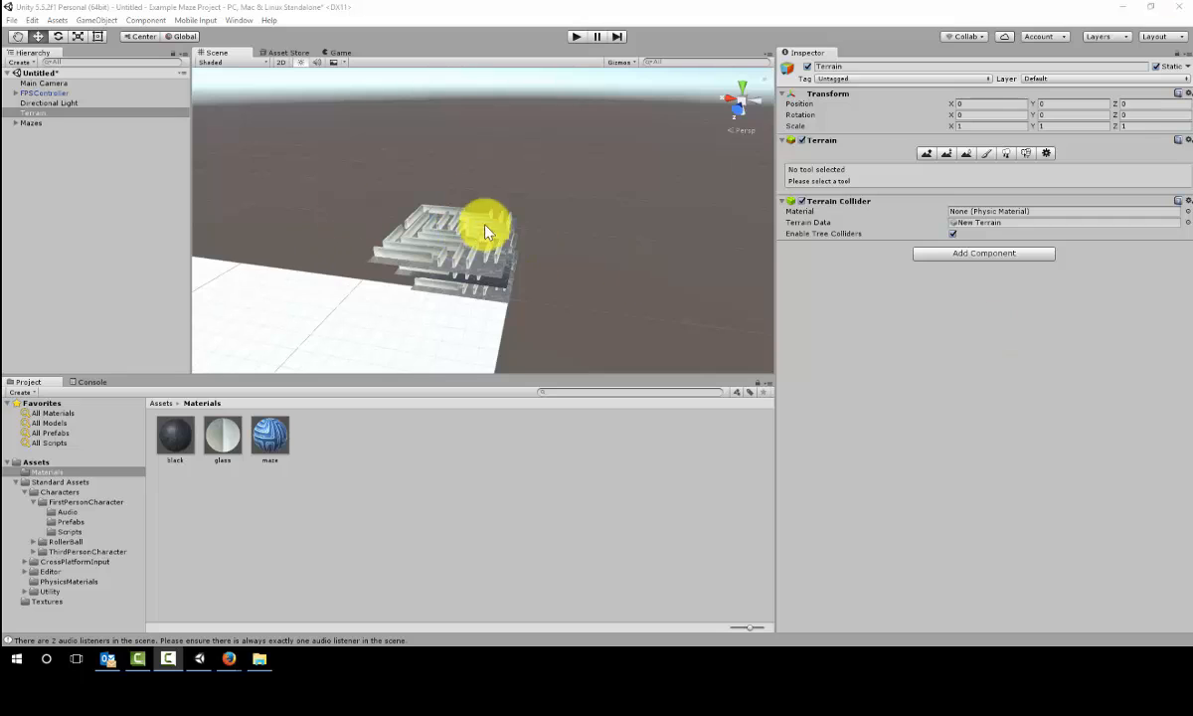
Expand the Mazes group down into Third Maze to reach its wall objects
left_click(30, 123)
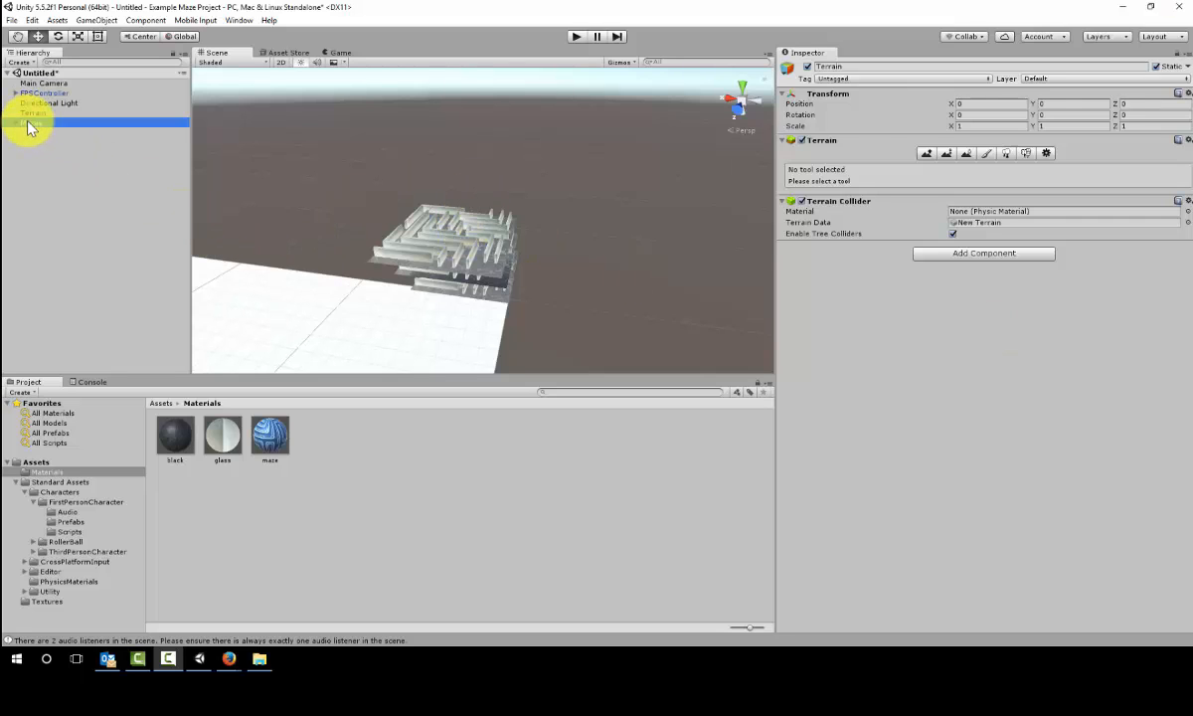
left_click(30, 123)
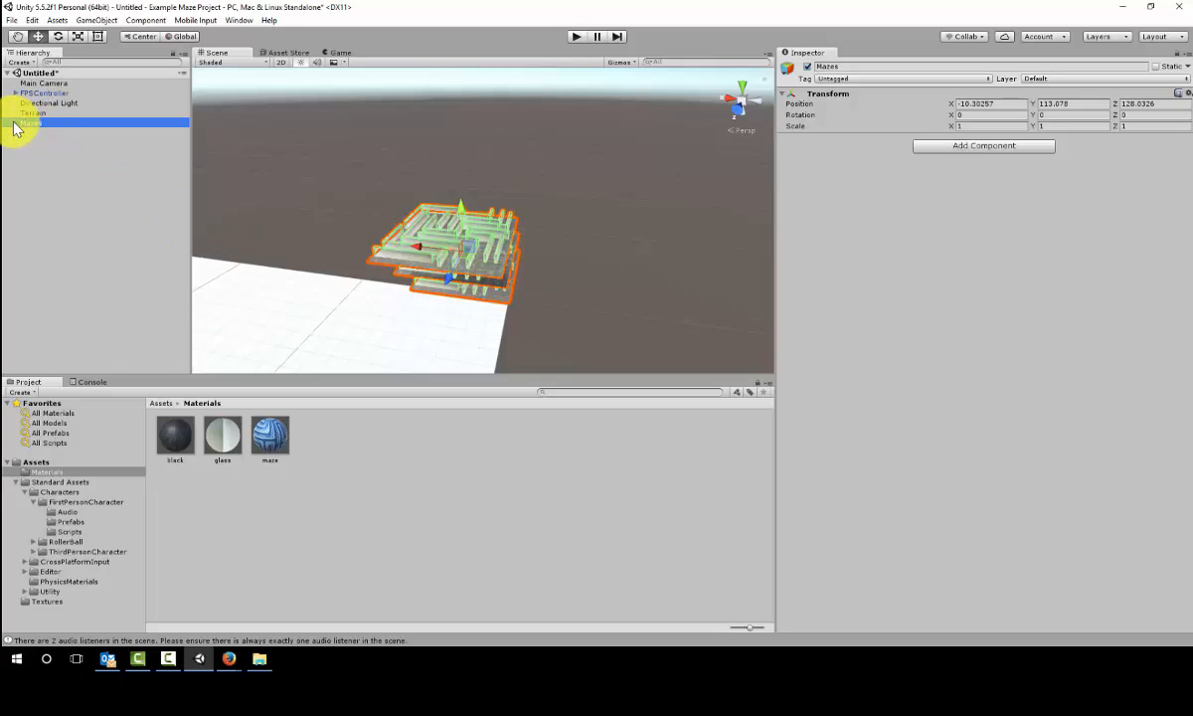
left_click(48, 131)
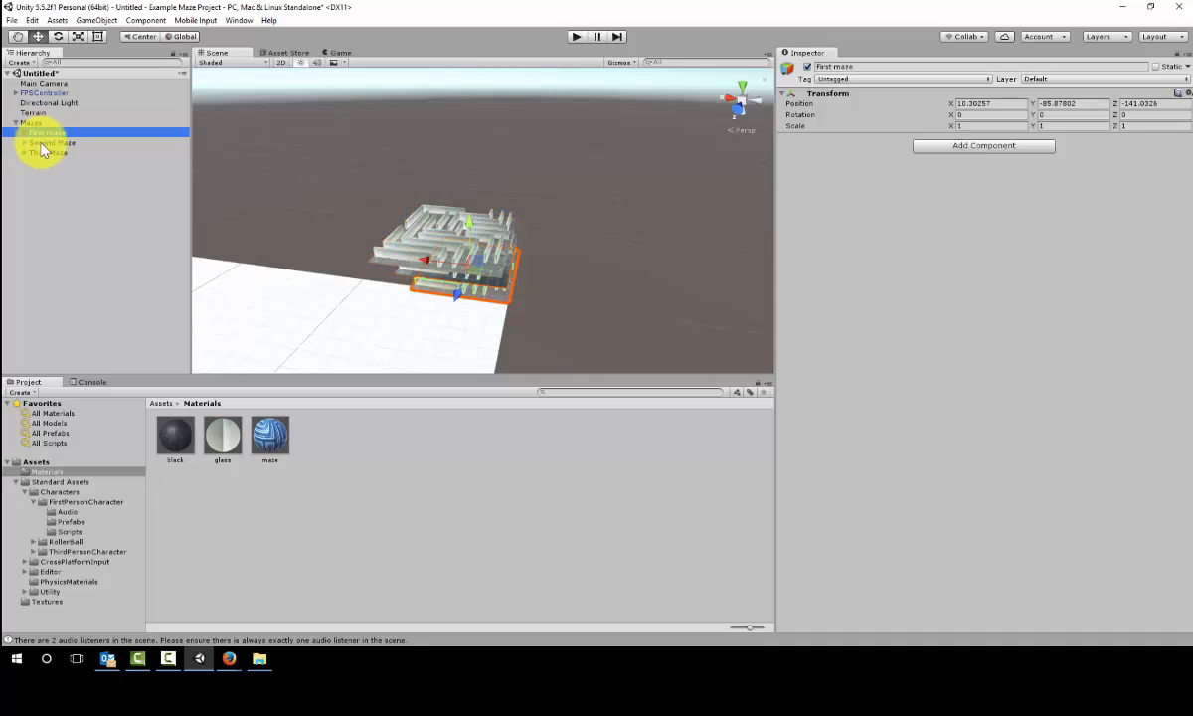
left_click(48, 151)
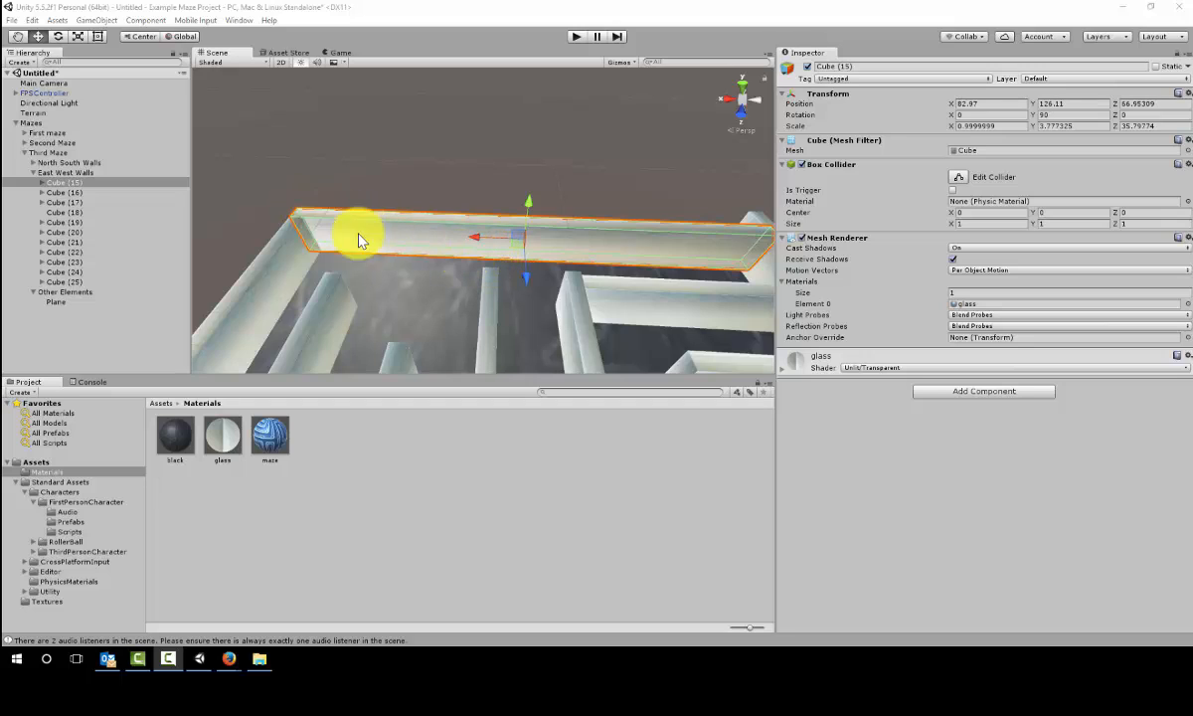
Add a Rigidbody component to the wall and set its Mass to 0.1
left_click(145, 20)
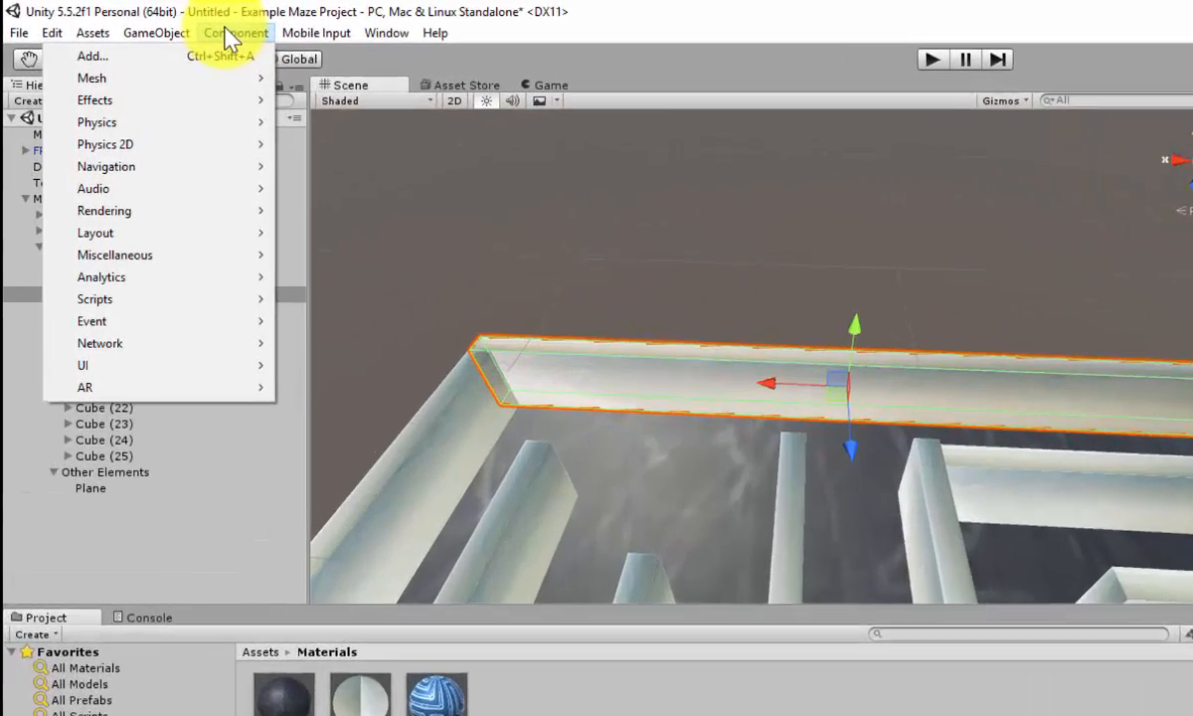
mouse_move(143, 199)
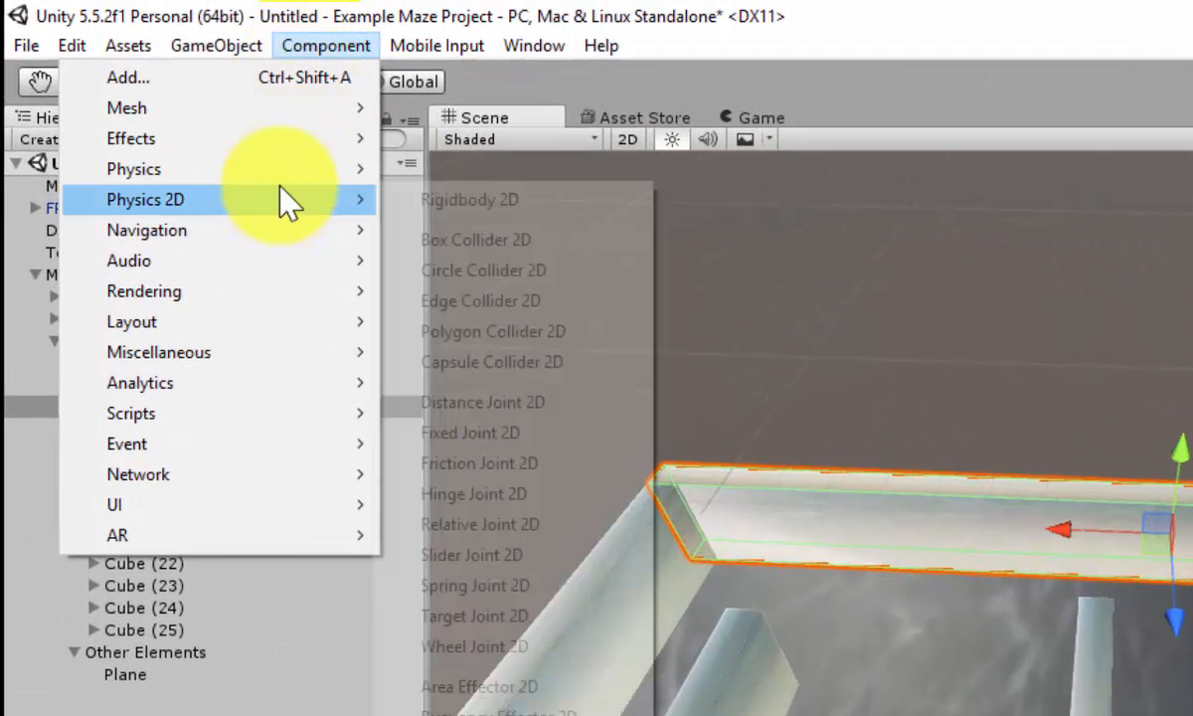
mouse_move(133, 169)
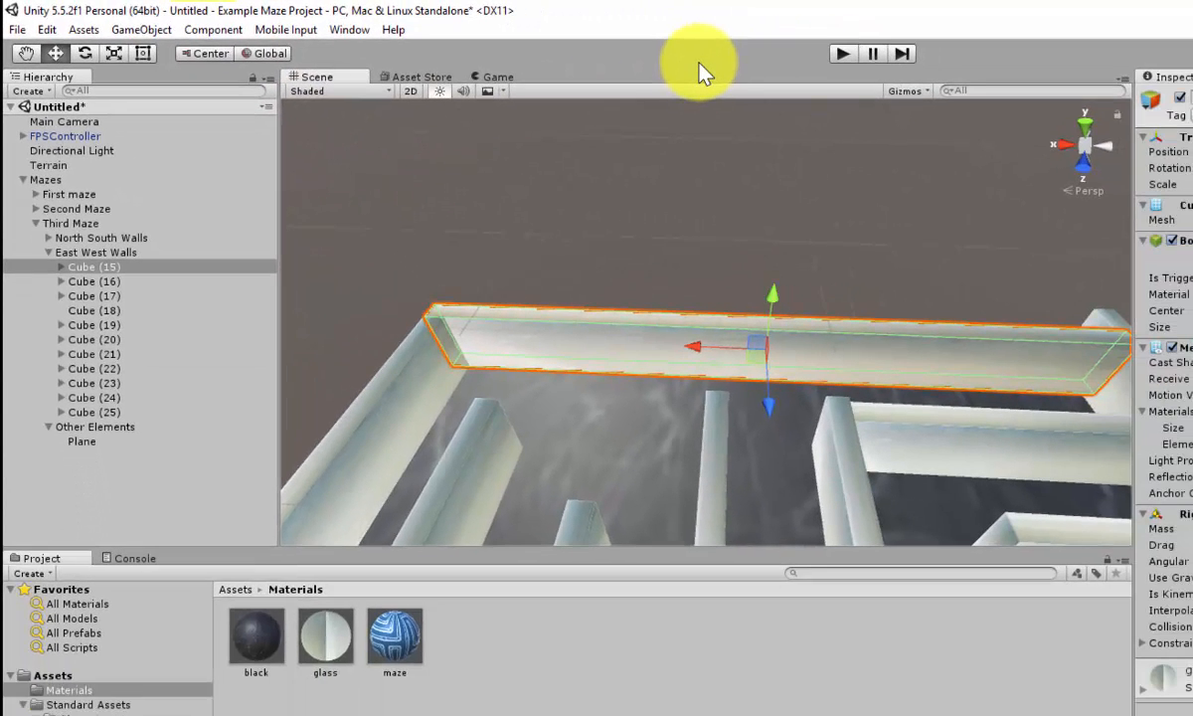
mouse_move(686, 362)
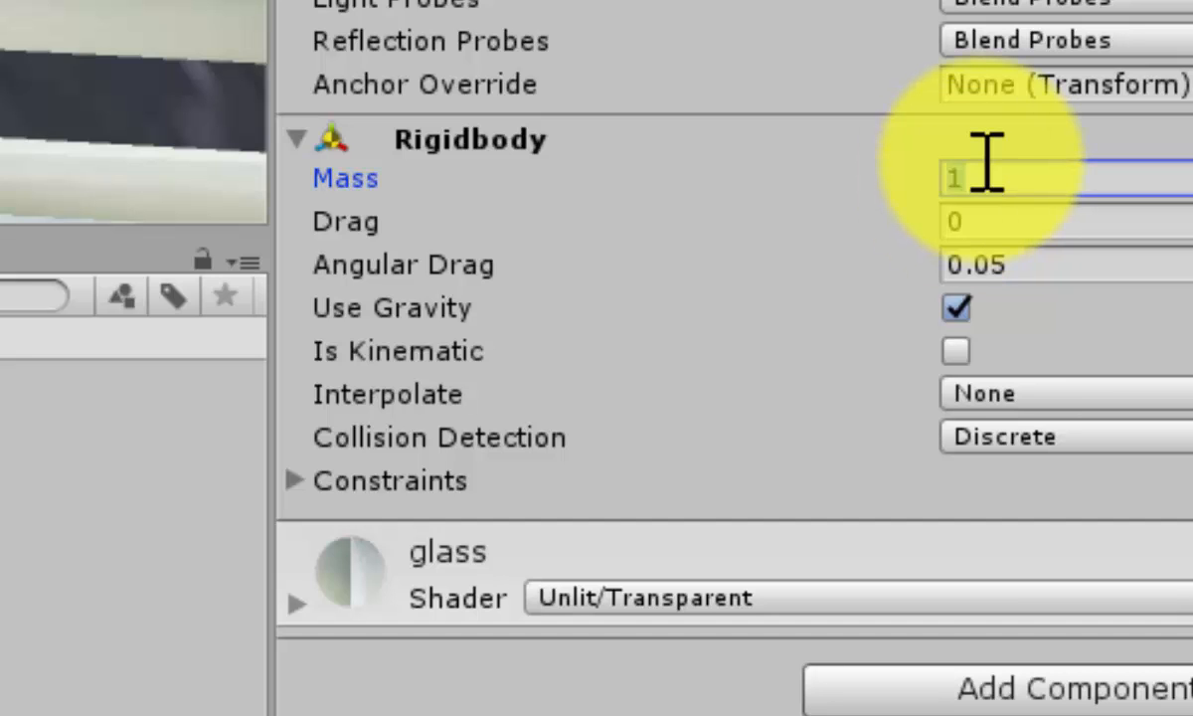
type(".1")
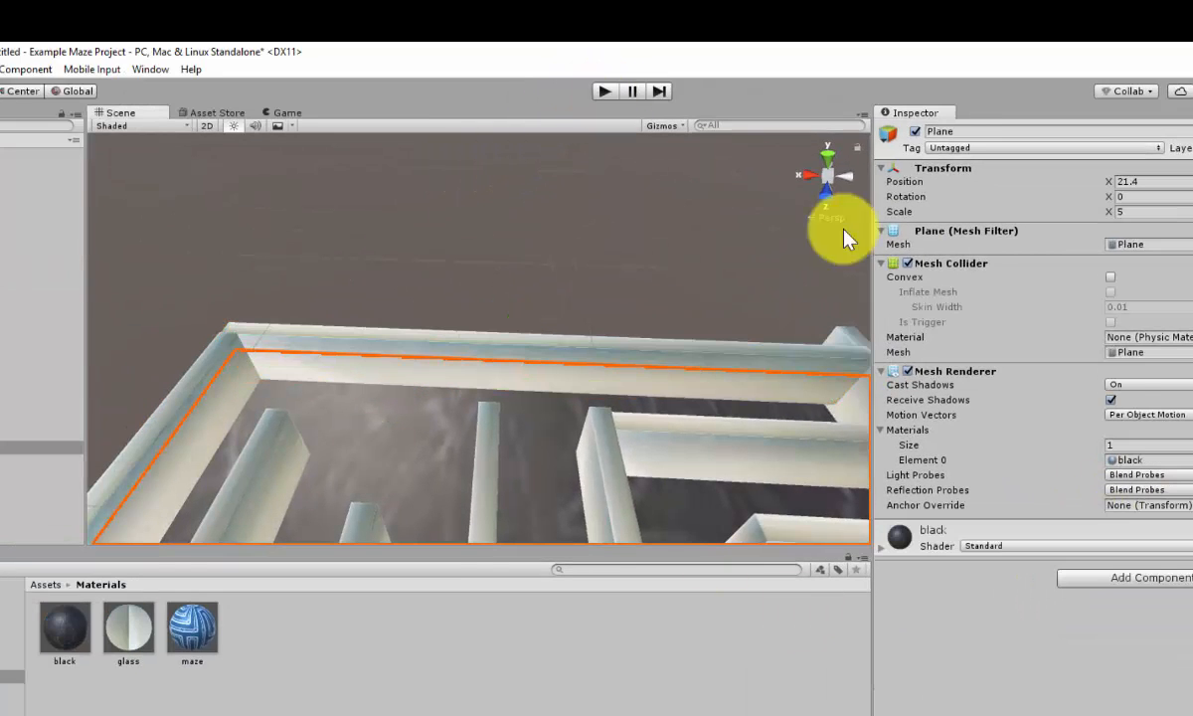
Switch to the Game view and run the scene to watch the wall fall
left_click(605, 92)
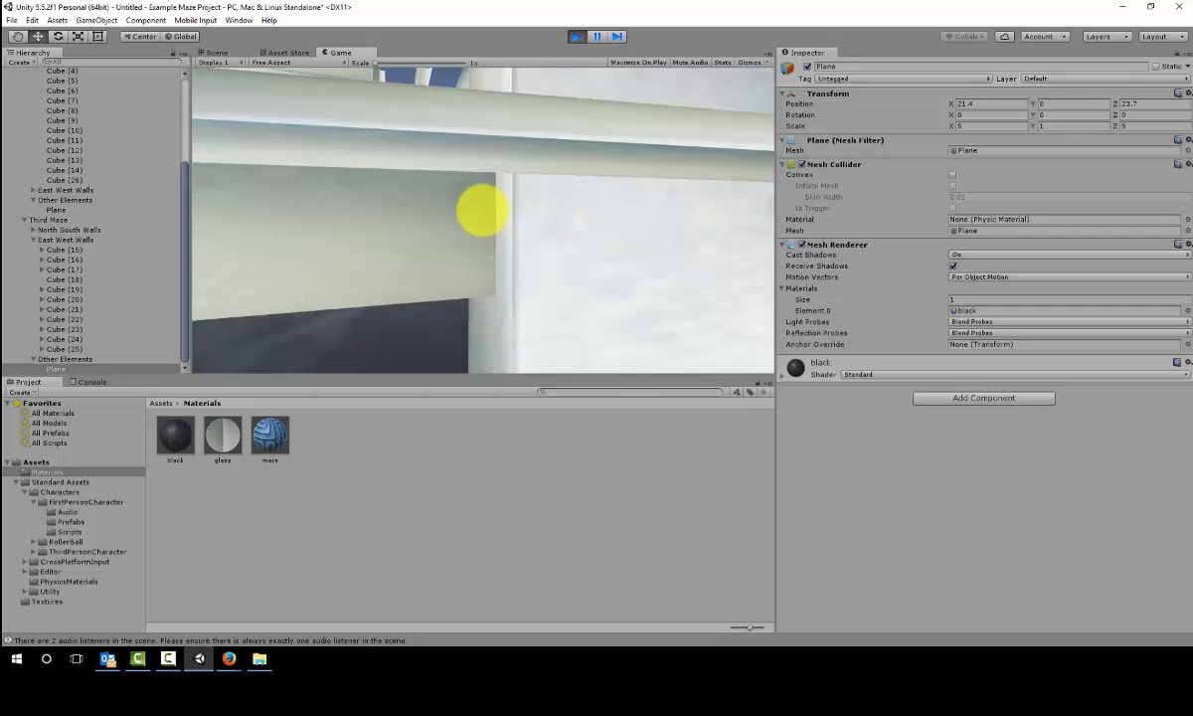
left_click(577, 36)
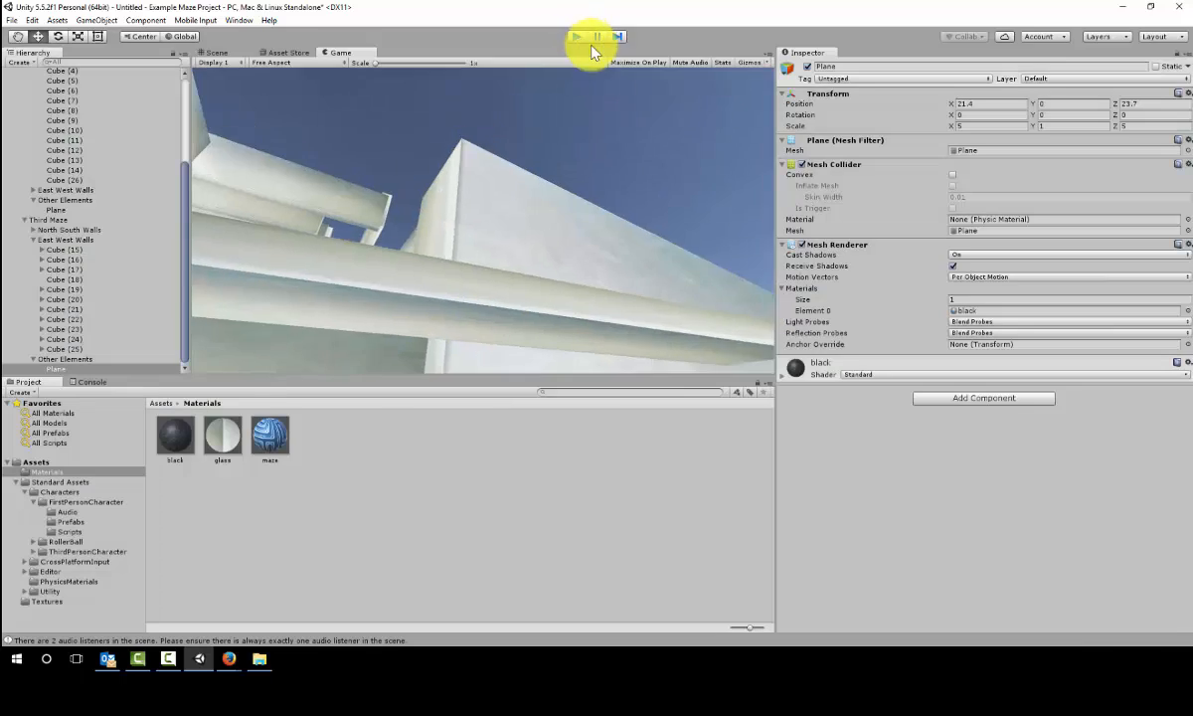